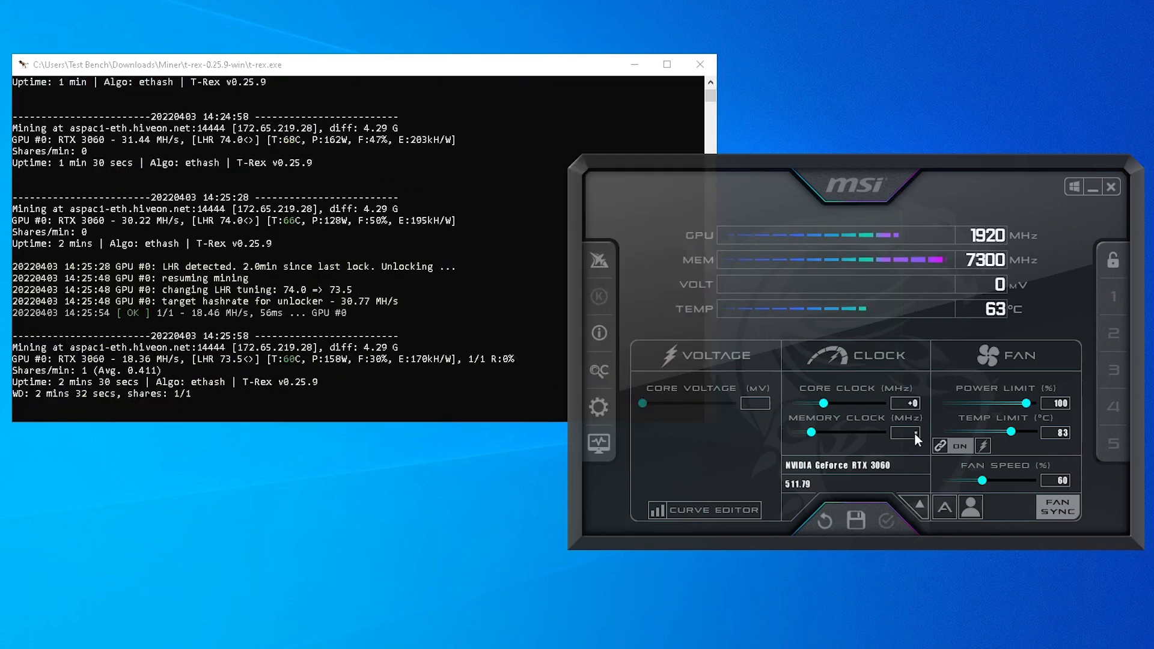
Raise Afterburner's memory clock to +1600 and watch T-Rex climb toward 38 MH/s
{"action": "left_click_drag", "start_coordinate": [809, 433], "coordinate": [883, 433]}
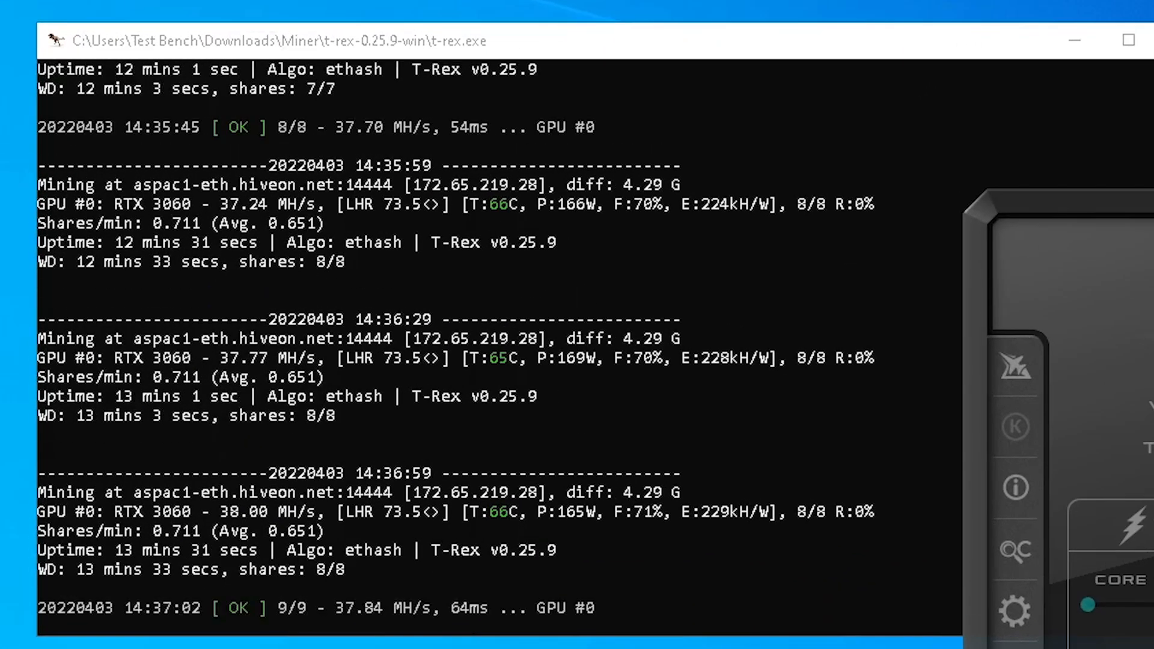
{"action": "scroll", "scroll_direction": "down", "scroll_amount": 3}
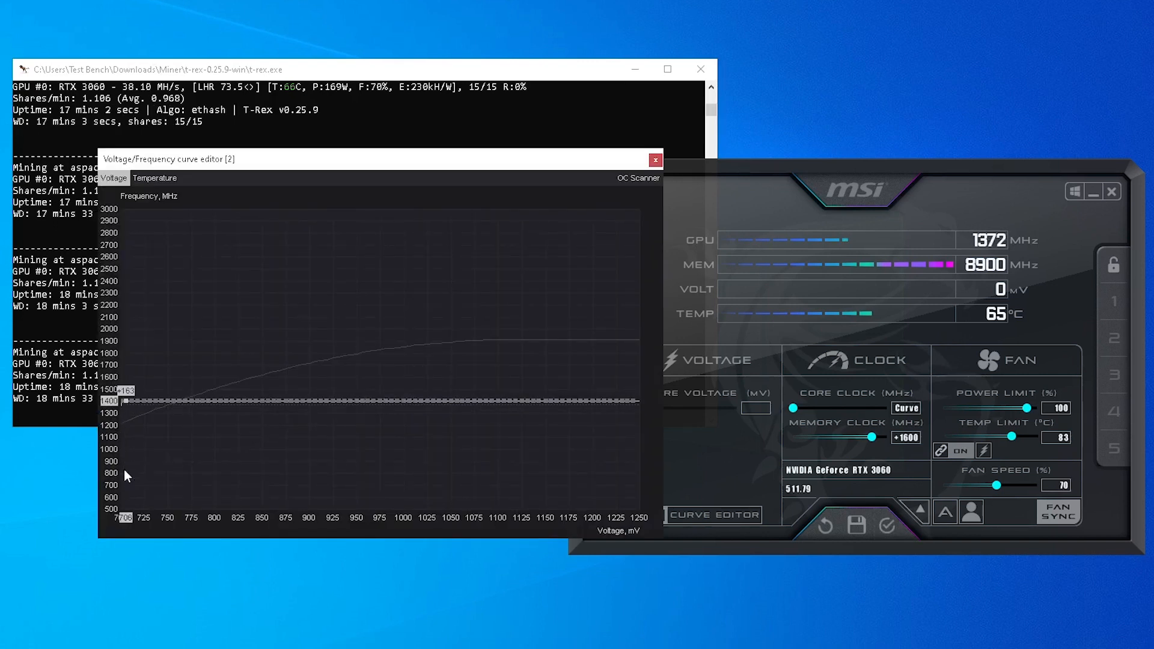
Reset Afterburner so core and memory clock offsets read +0
{"action": "left_click", "coordinate": [655, 160]}
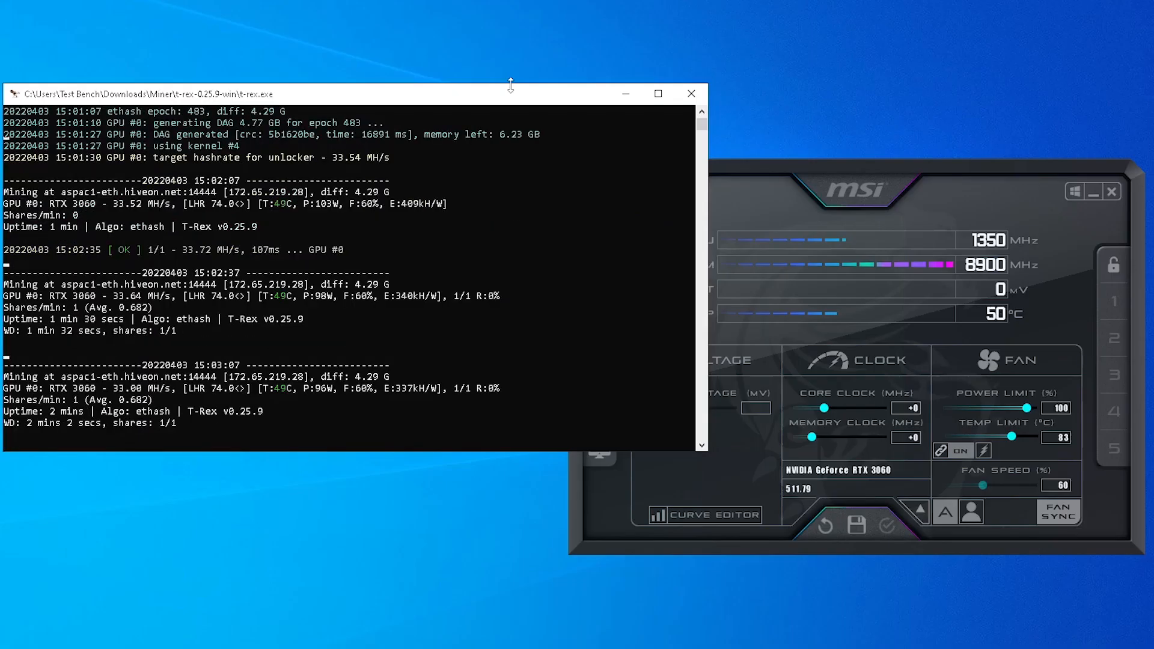
Watch the T-Rex console dual-mine ethash near 36 MH/s with blake3 near 450 MH/s
{"action": "left_click", "coordinate": [707, 515]}
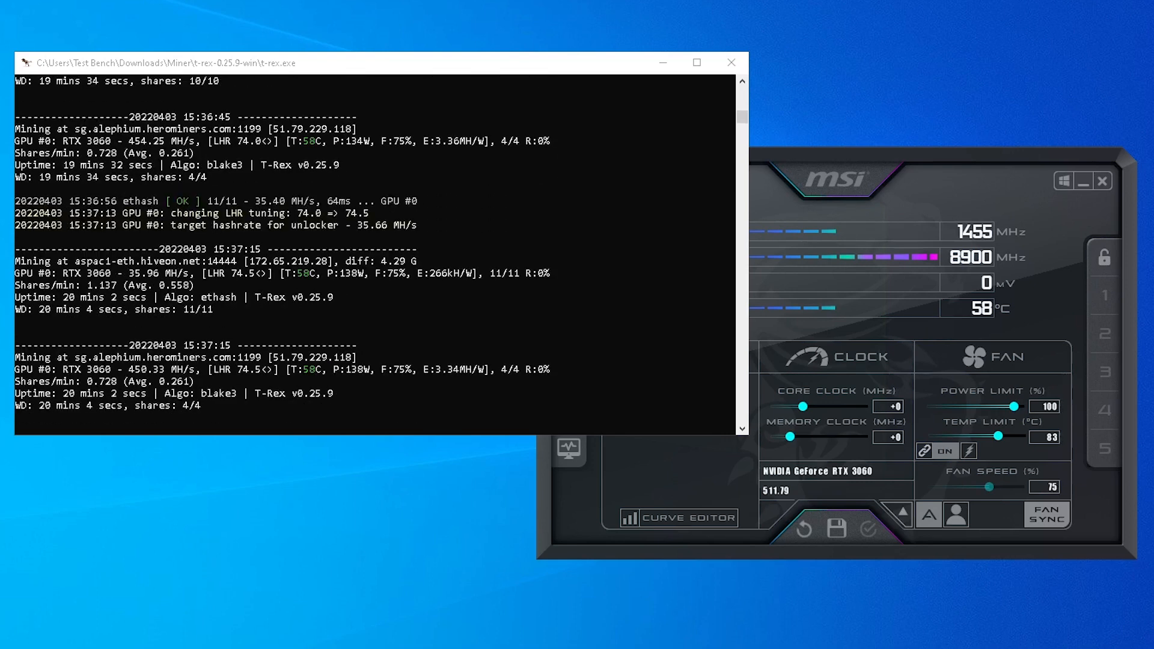
{"action": "left_click", "coordinate": [696, 62]}
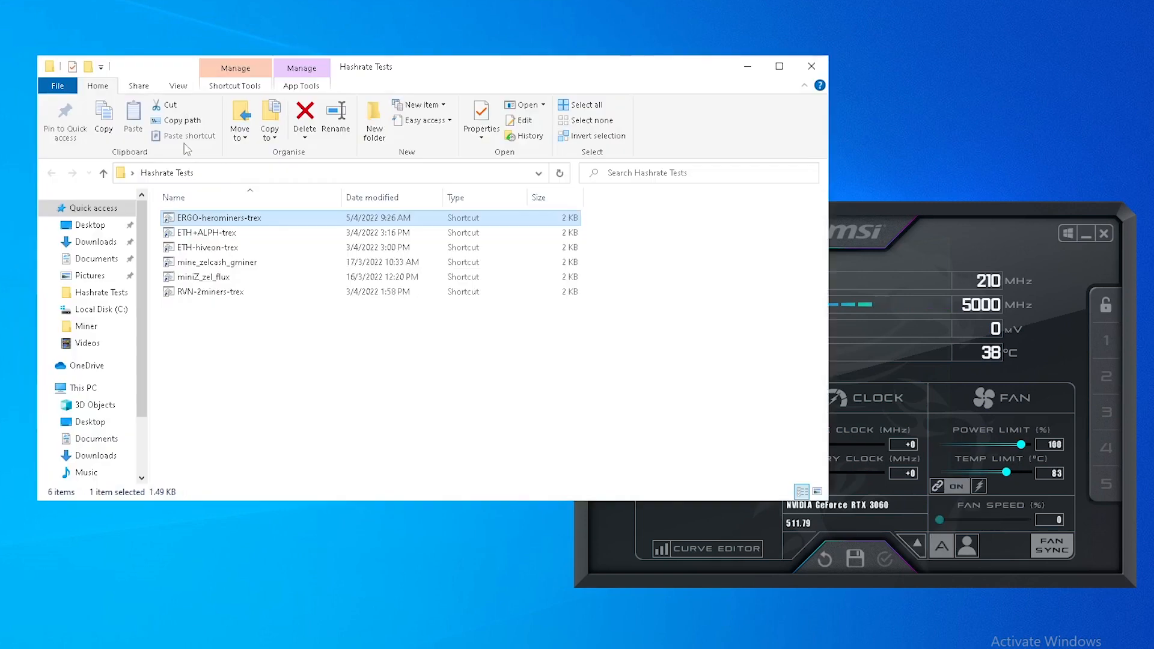
Launch the ERGO-herominers-trex shortcut to mine autolykos2 near 111.8 MH/s
{"action": "double_click", "coordinate": [220, 218]}
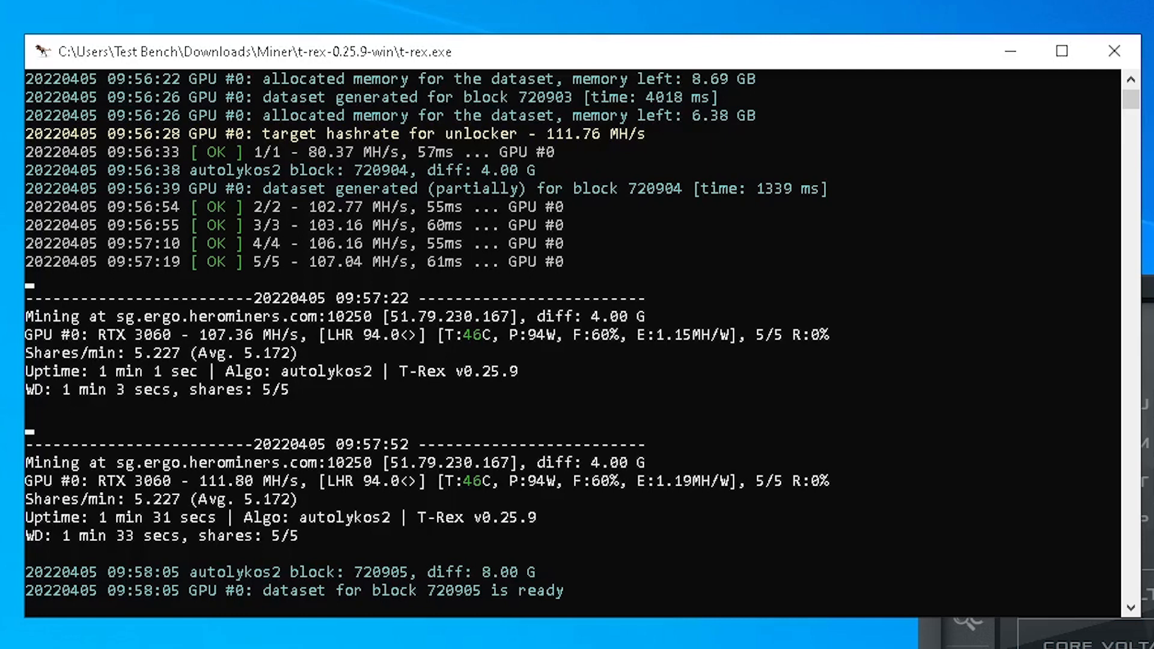
Scroll the T-Rex console output while the miner runs with core clock locked at 1450 MHz
{"action": "scroll", "scroll_direction": "down", "scroll_amount": 3}
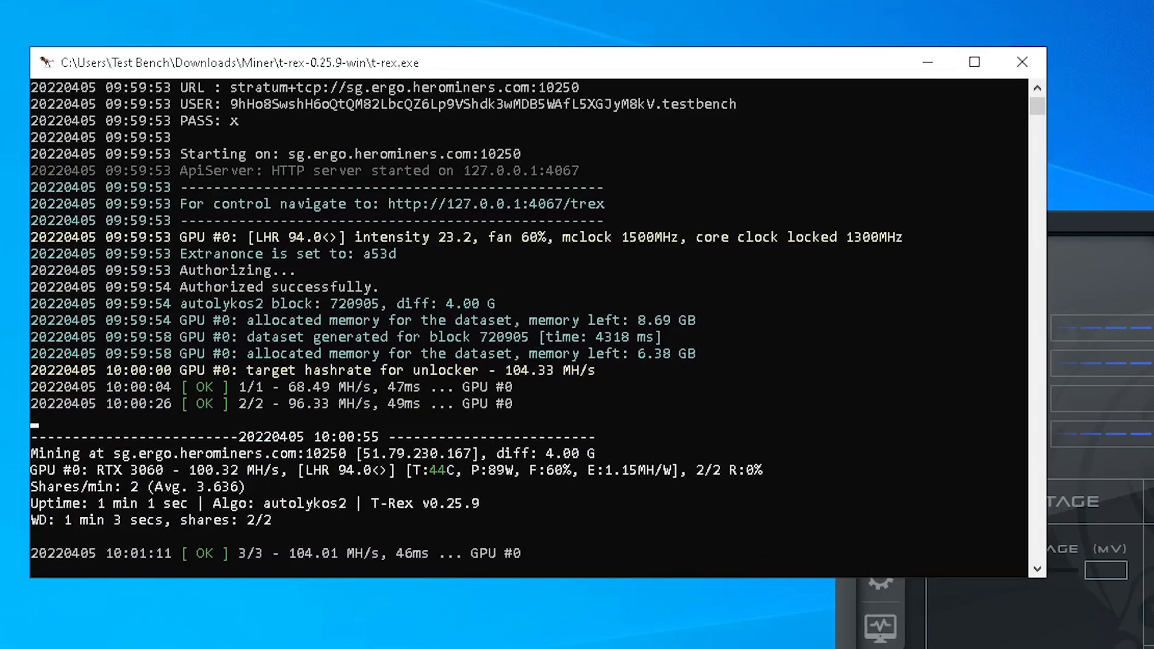
{"action": "scroll", "scroll_direction": "down", "scroll_amount": 3}
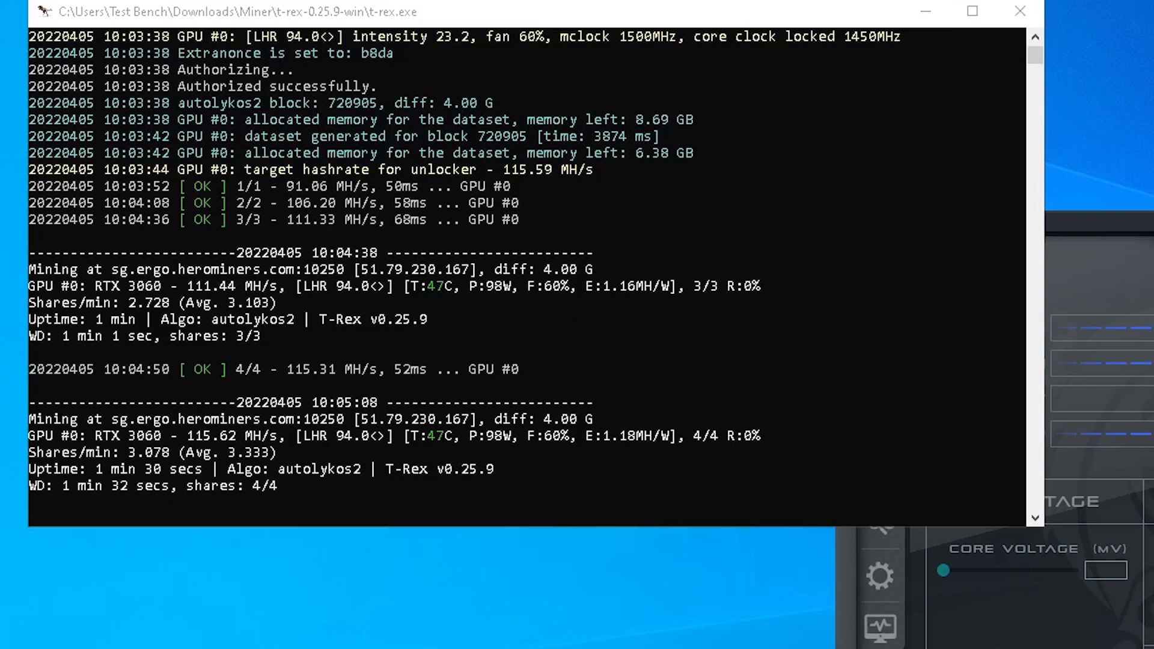
{"action": "scroll", "scroll_direction": "down", "scroll_amount": 3}
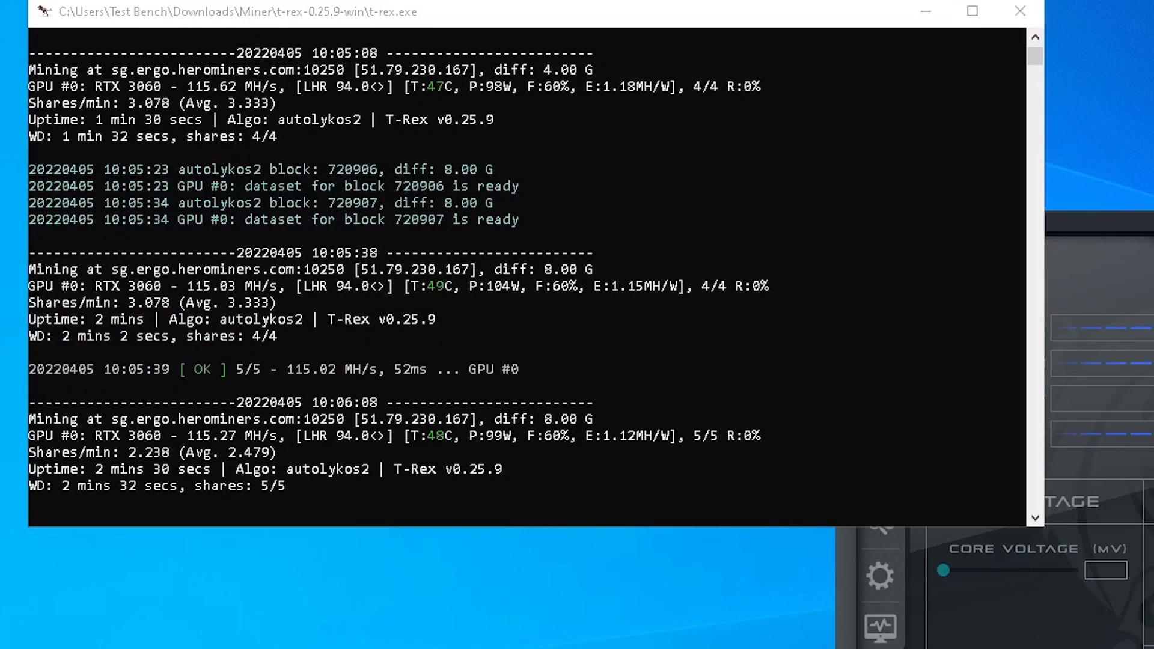
{"action": "scroll", "scroll_direction": "down", "scroll_amount": 3}
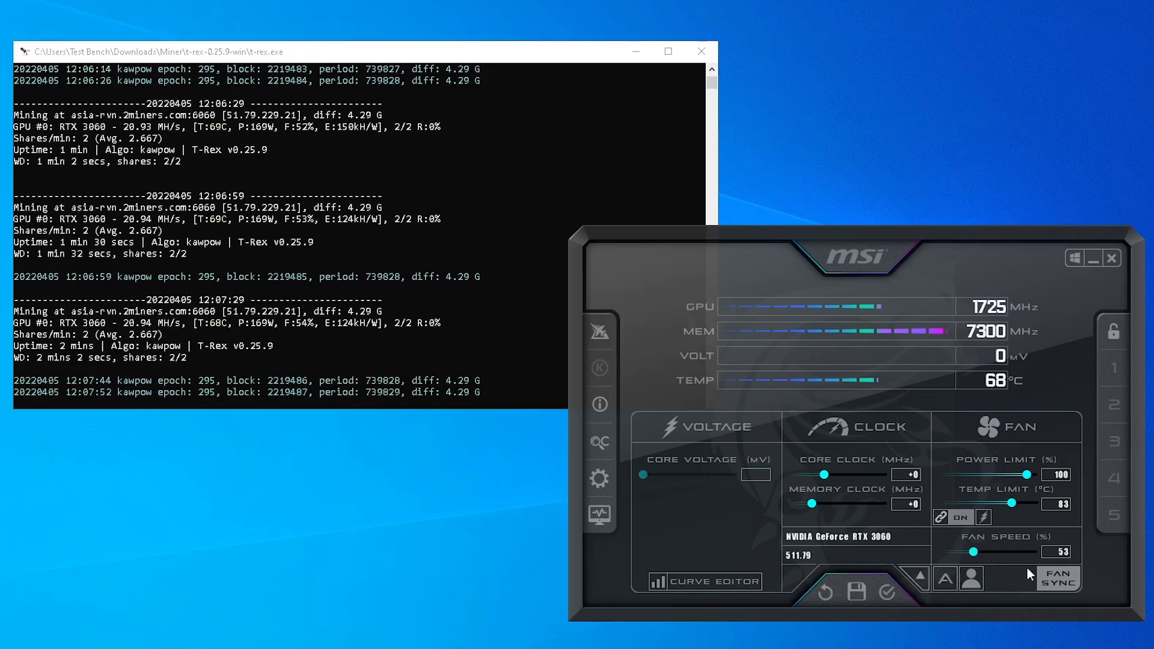
Adjust an MSI Afterburner slider beside the kawpow T-Rex console
{"action": "left_click_drag", "start_coordinate": [813, 503], "coordinate": [863, 504]}
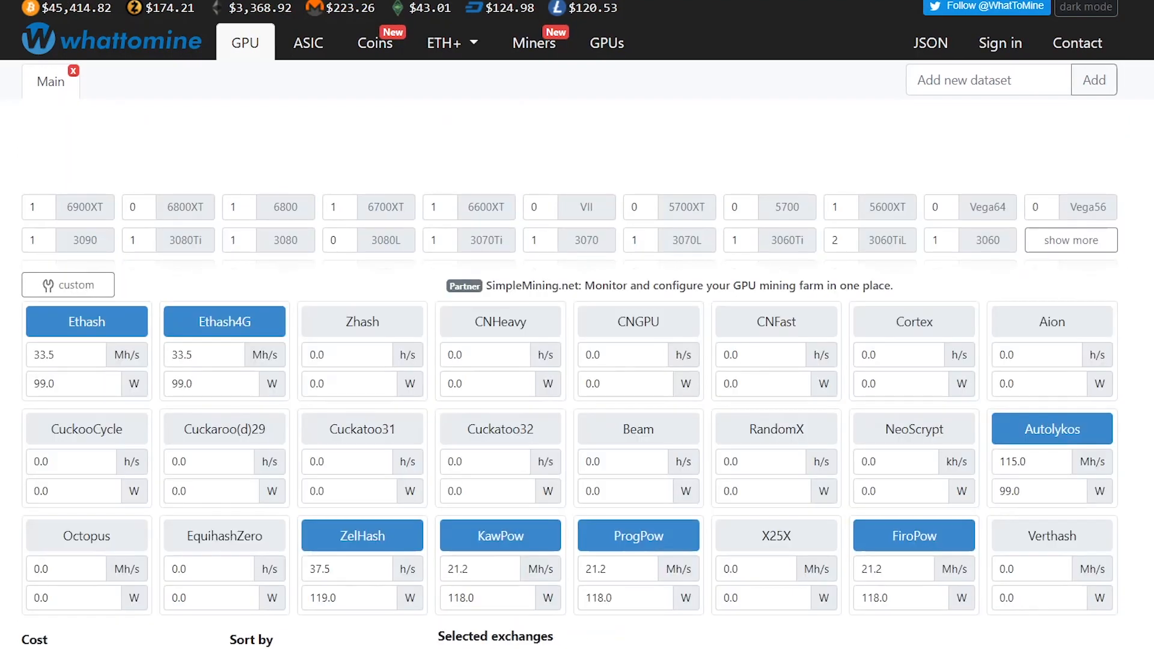
Scroll through WhatToMine's GPU coin profitability list
{"action": "scroll", "scroll_direction": "down", "scroll_amount": 3}
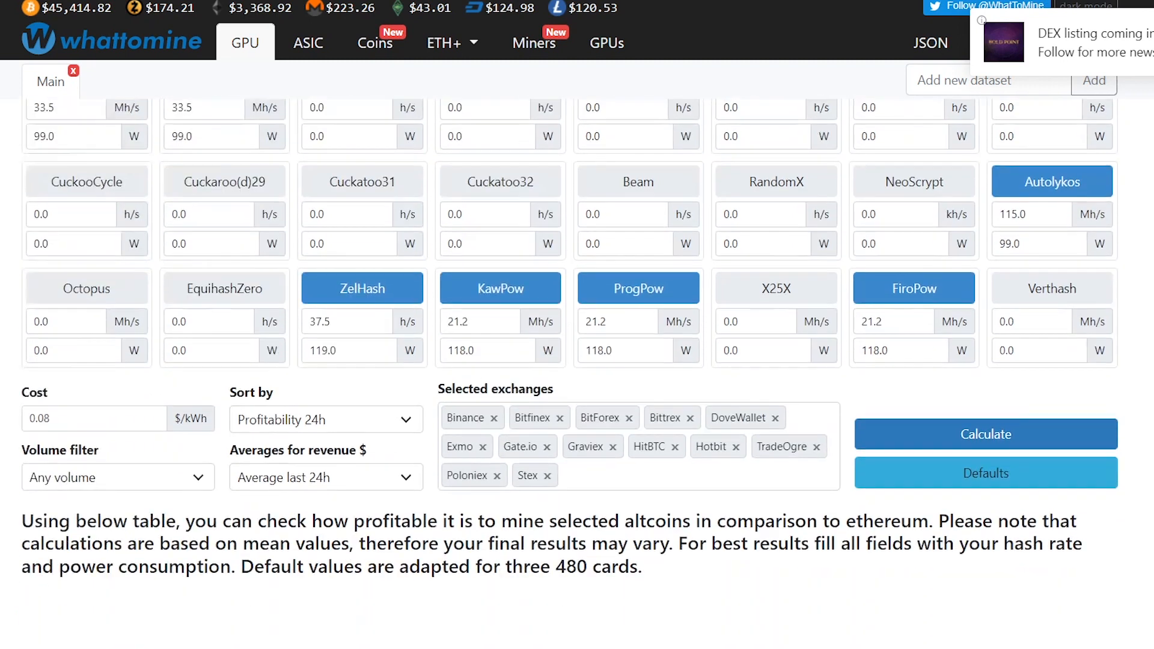
{"action": "left_click", "coordinate": [985, 434]}
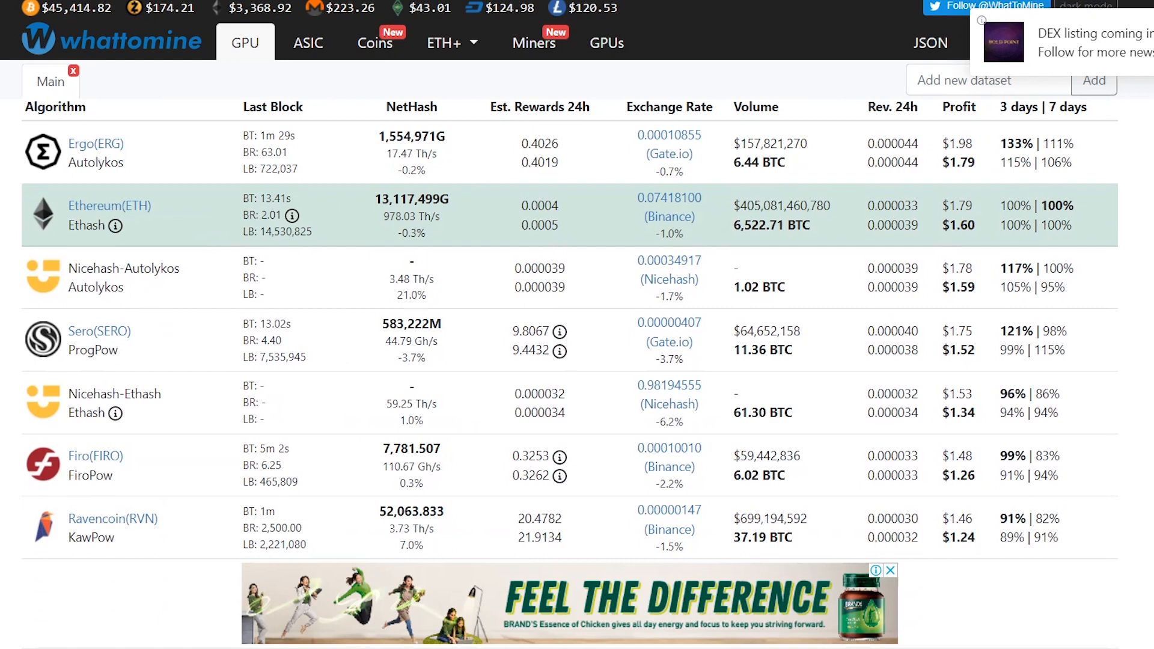
{"action": "scroll", "scroll_direction": "down", "scroll_amount": 3}
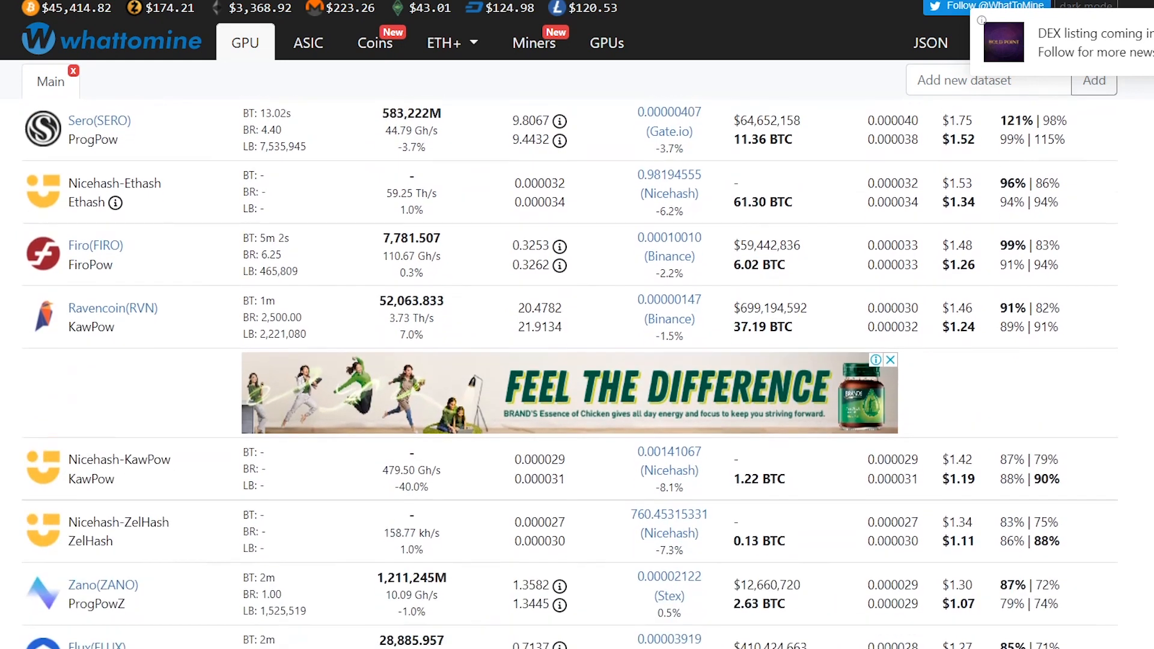
{"action": "scroll", "scroll_direction": "down", "scroll_amount": 3}
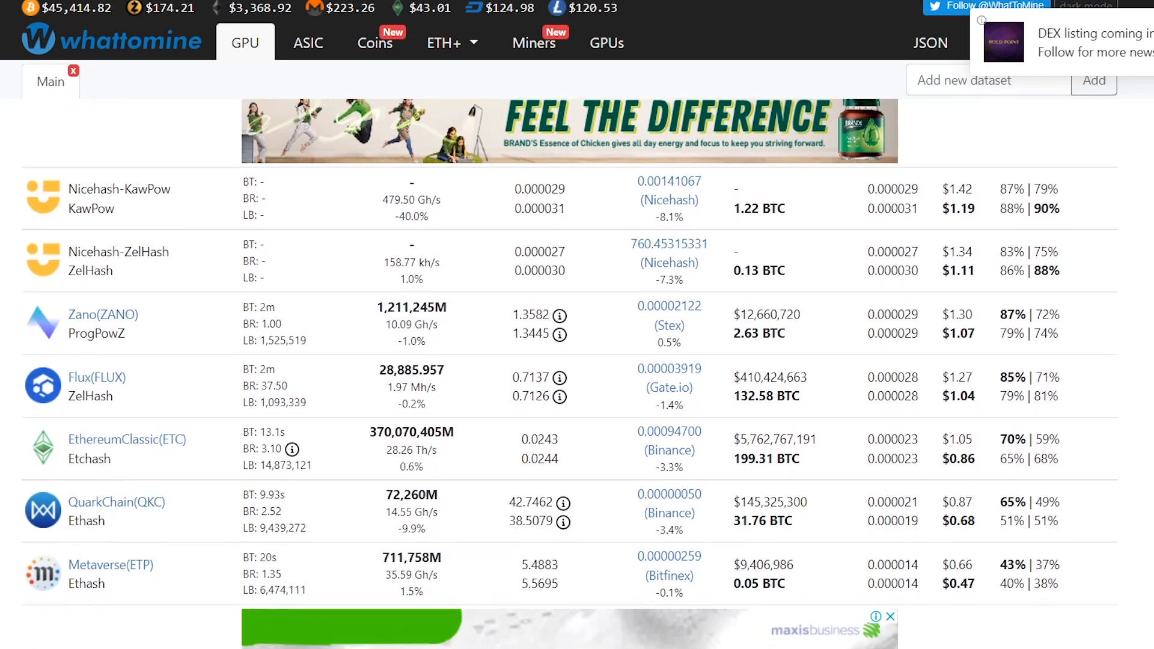
{"action": "scroll", "scroll_direction": "down", "scroll_amount": 3}
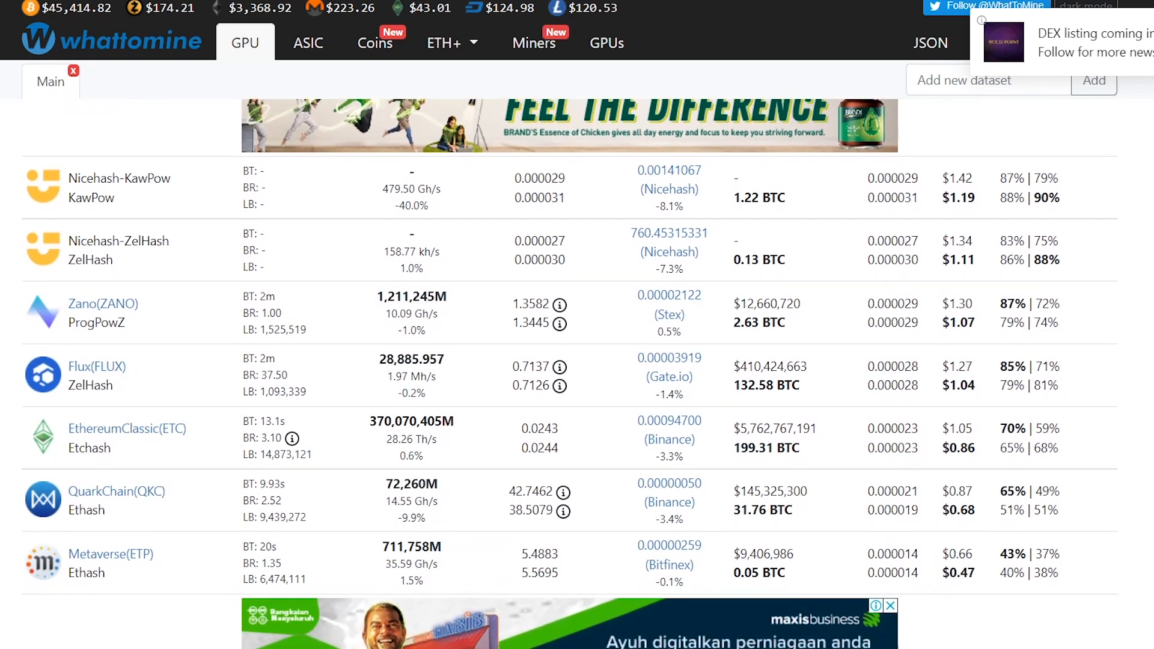
Open the ETH+ALPH dual-mining calculator for 35.5 MH/s and 0.45 Gh/s
{"action": "left_click", "coordinate": [443, 42]}
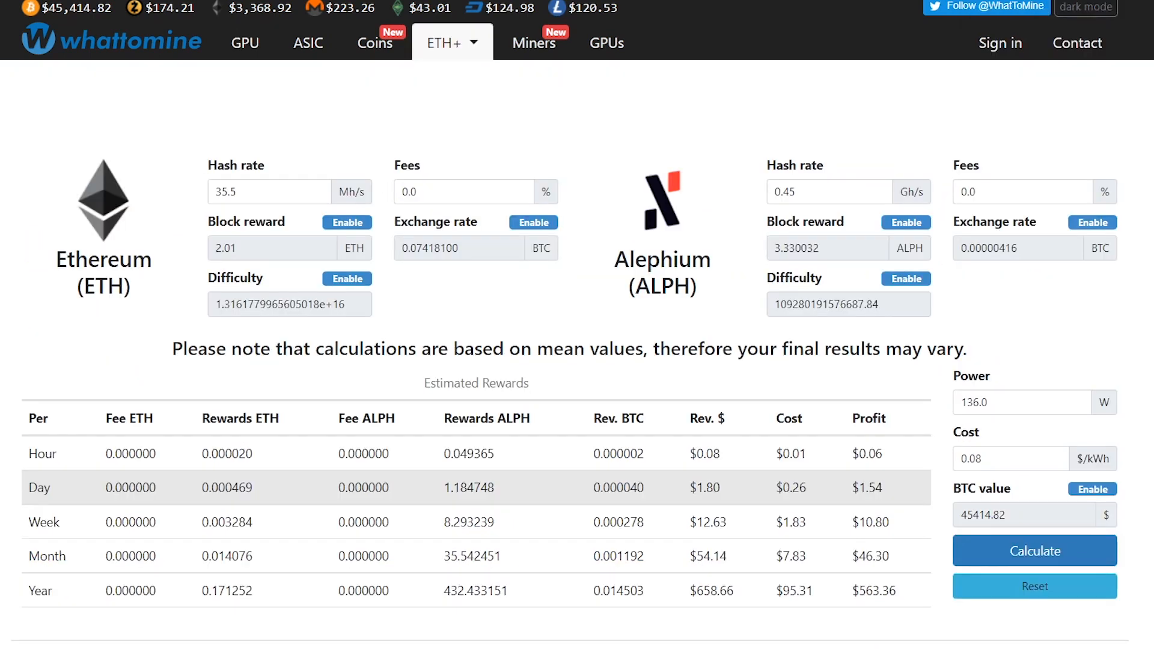
{"action": "scroll", "scroll_direction": "down", "scroll_amount": 3}
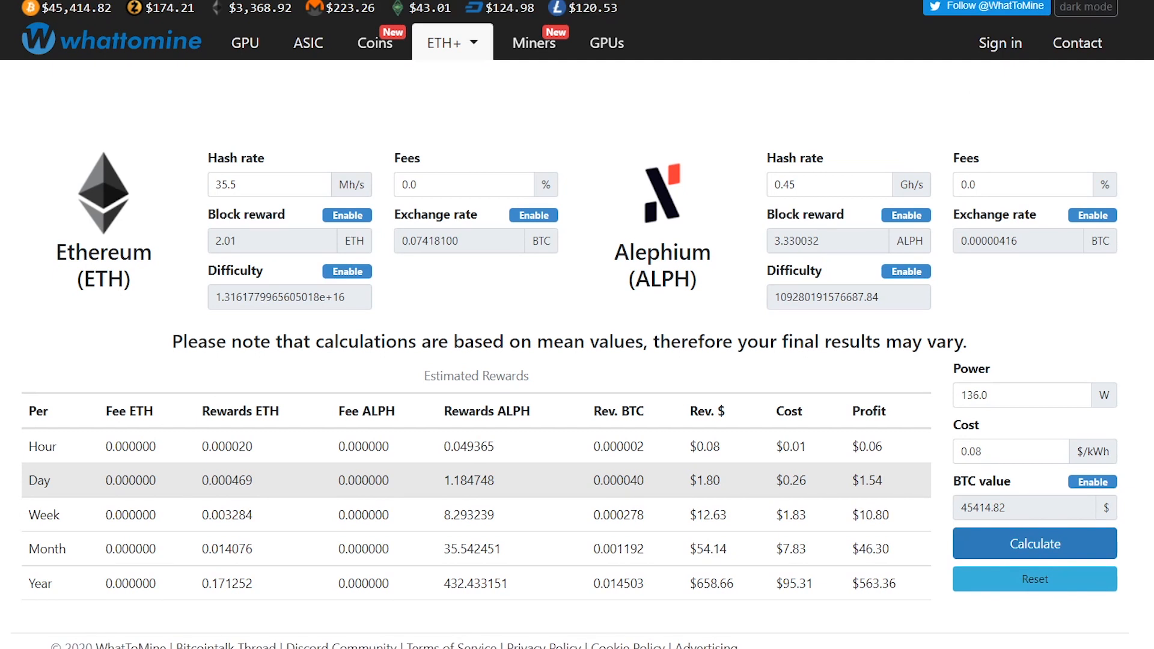